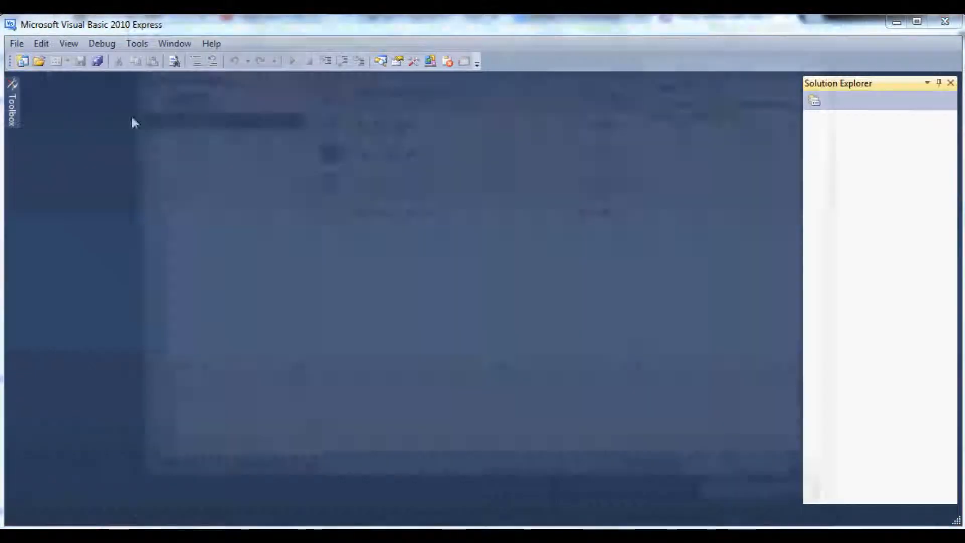
Create a new Windows Forms Application project named 'Show Files'.
click(16, 43)
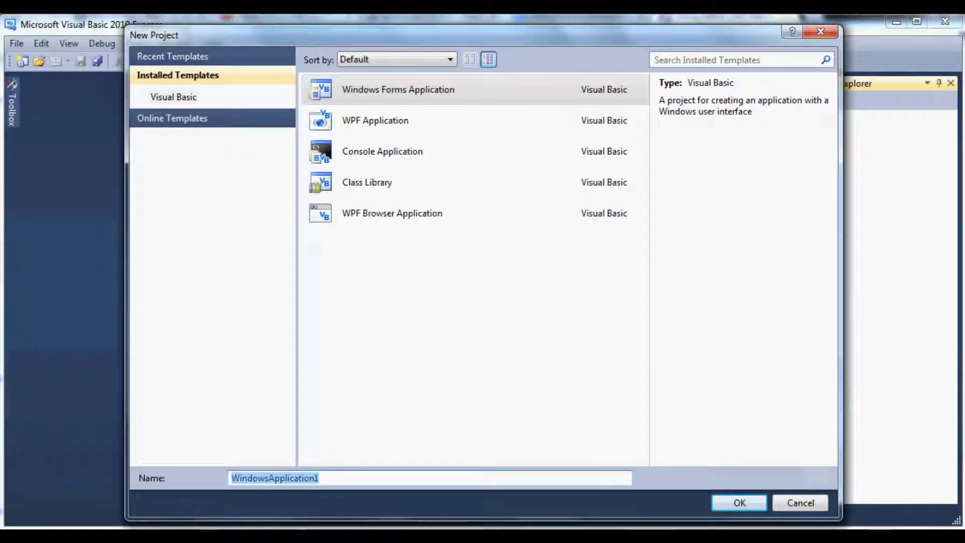
text(Show Files)
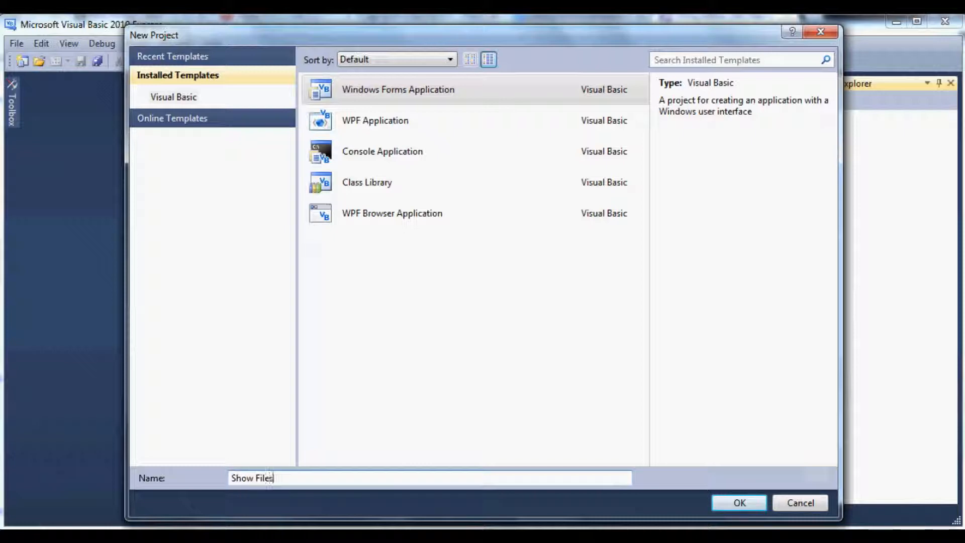
click(738, 503)
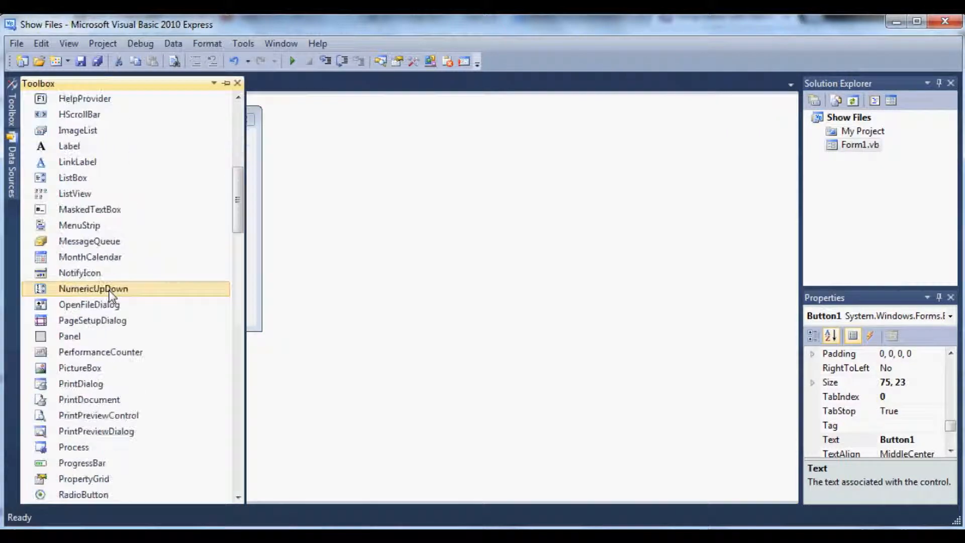
Enlarge ListBox1 so it fills most of Form1 above the button.
scroll(up, 3)
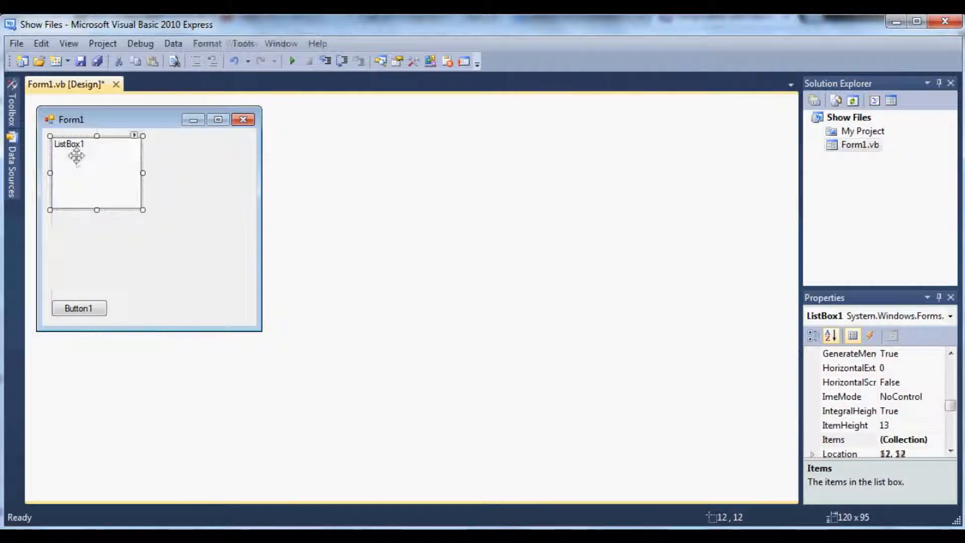
drag(96, 209, 96, 288)
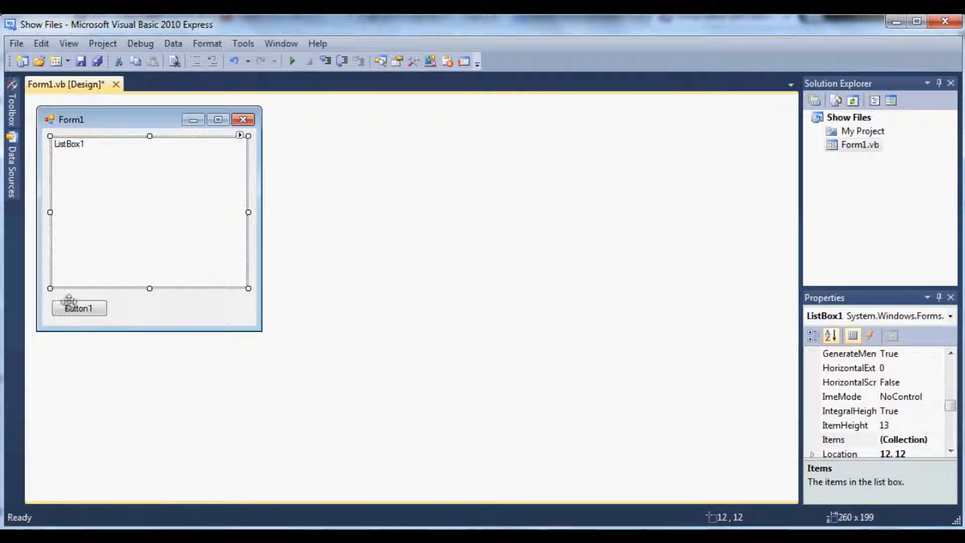
Change Button1's Text property to 'Show Files'.
click(78, 308)
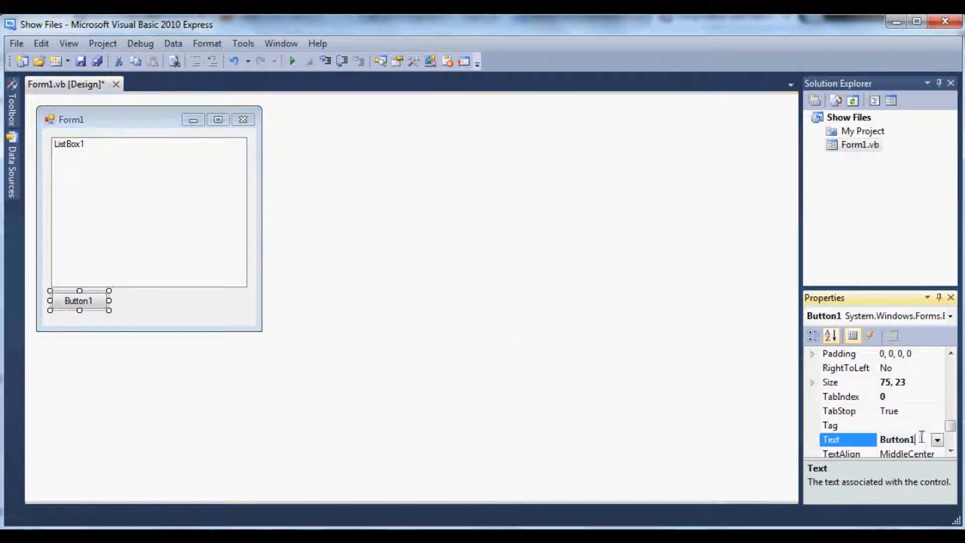
text(G)
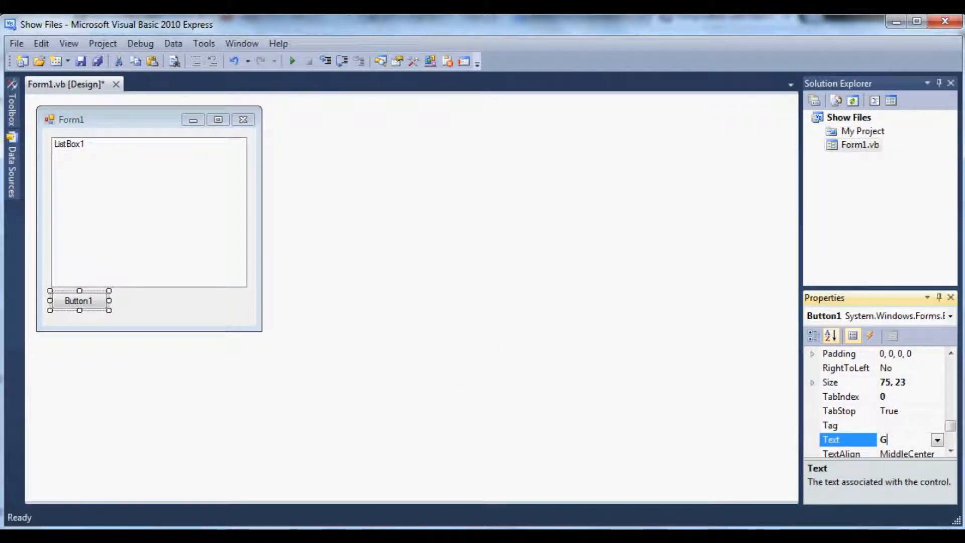
text(S)
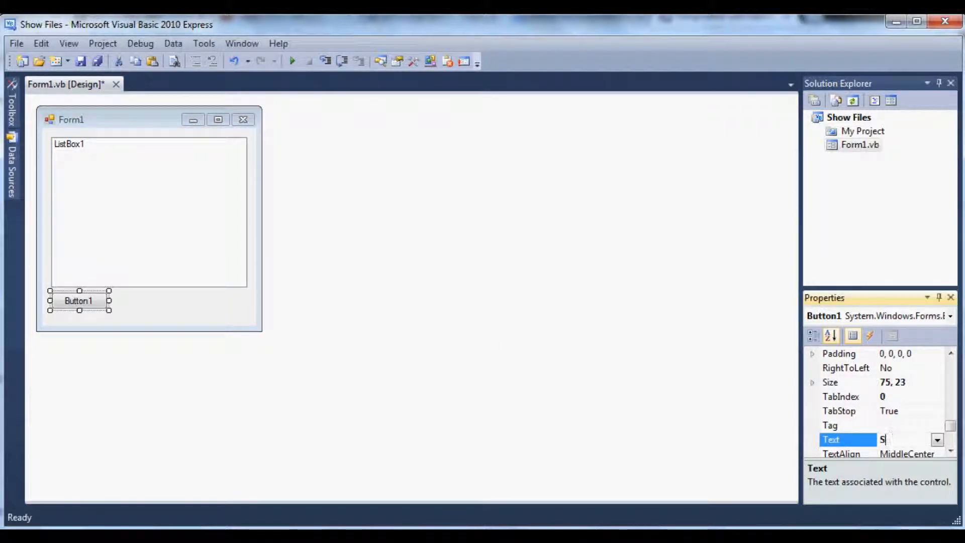
text(how Files)
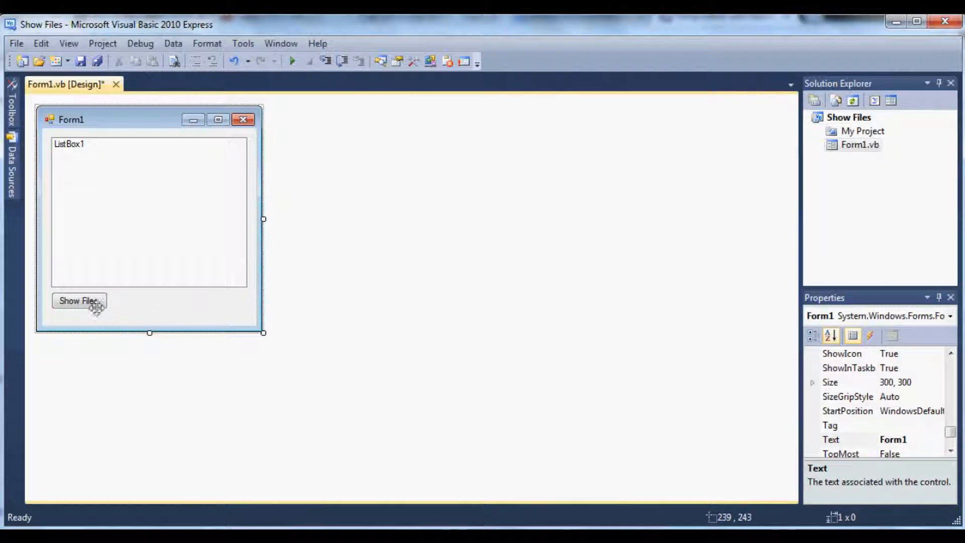
In Button1_Click, declare 'Dim Name As String, Path As String' and begin the 'Path =' assignment.
double_click(79, 301)
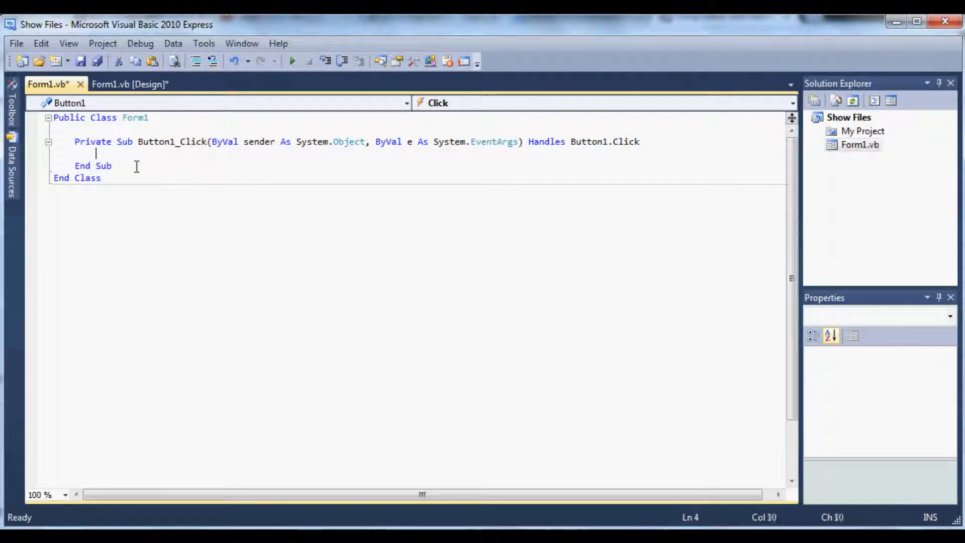
text(Dim Na)
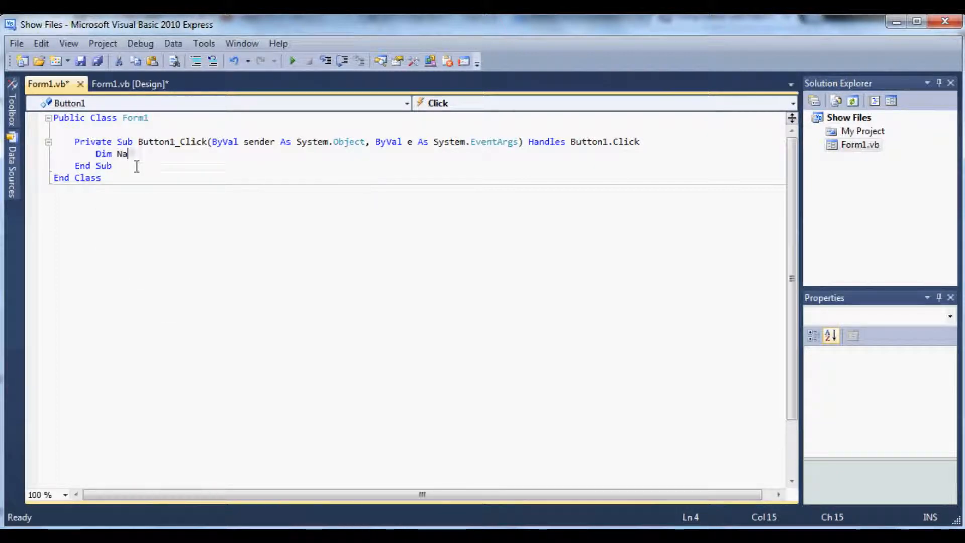
text(me As String)
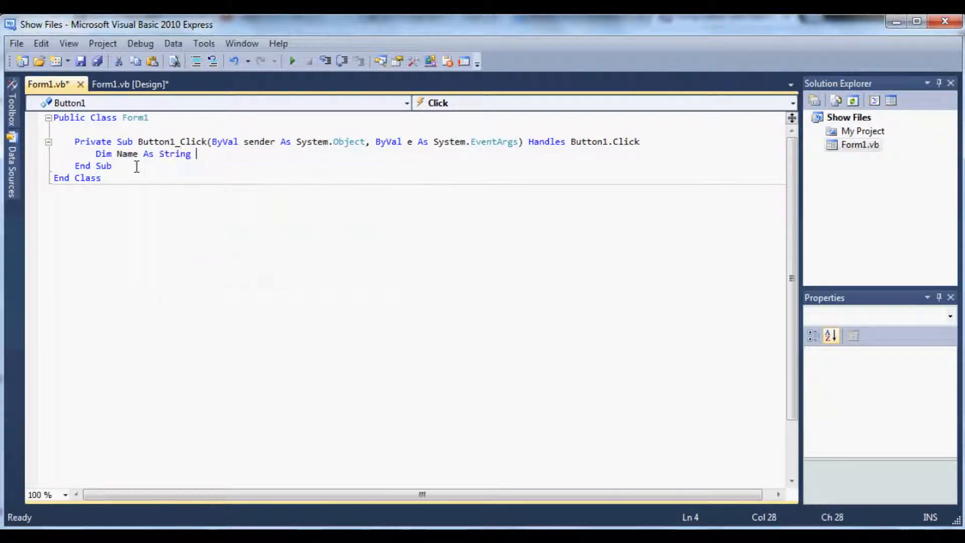
text(,)
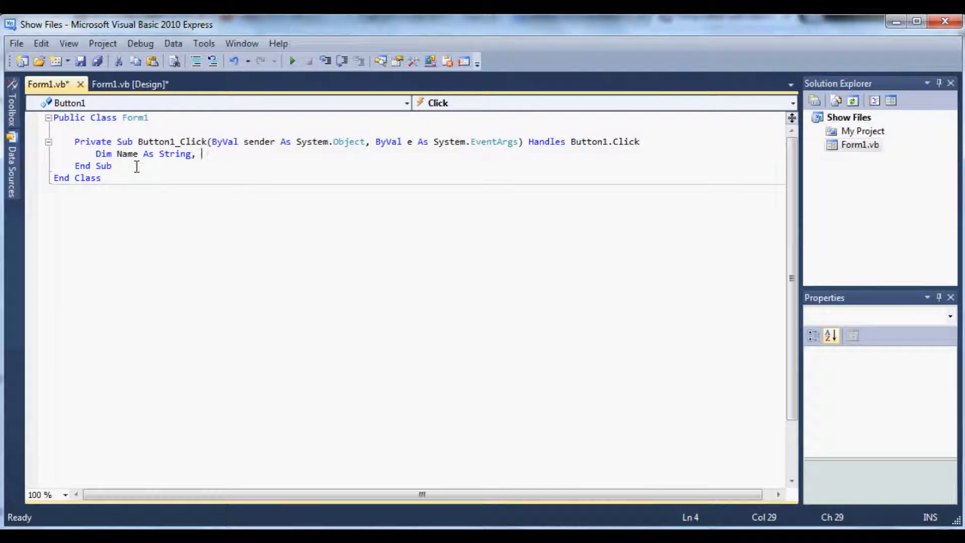
text(Path As string)
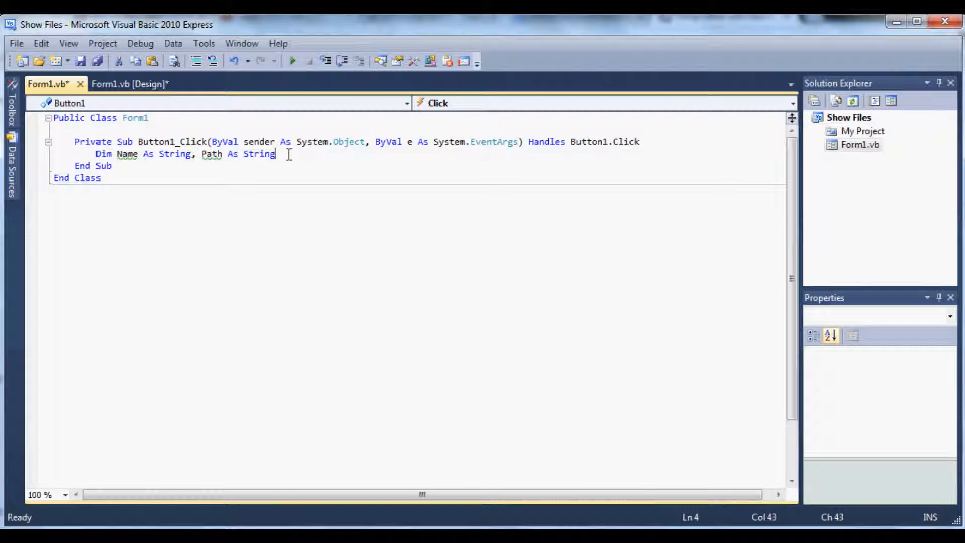
key(enter)
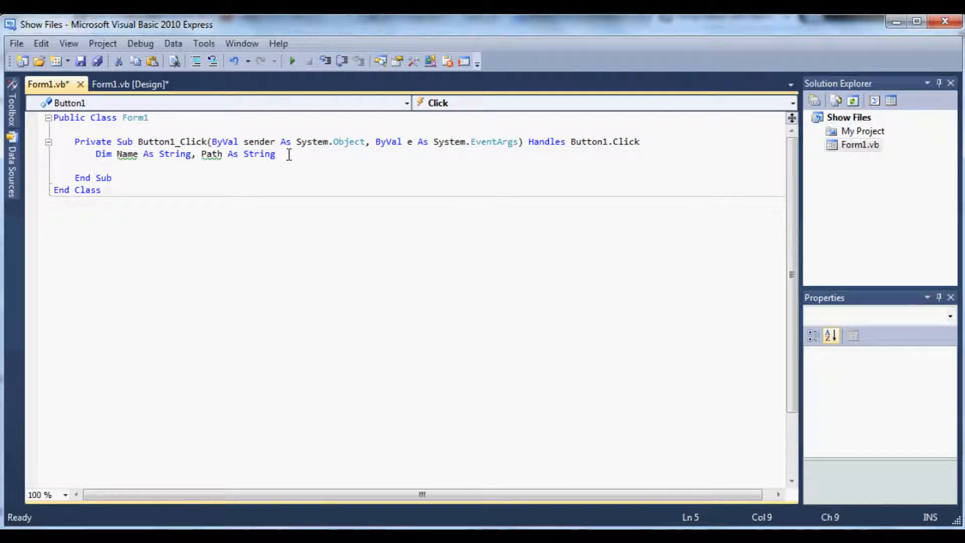
text(Path = "C:/)
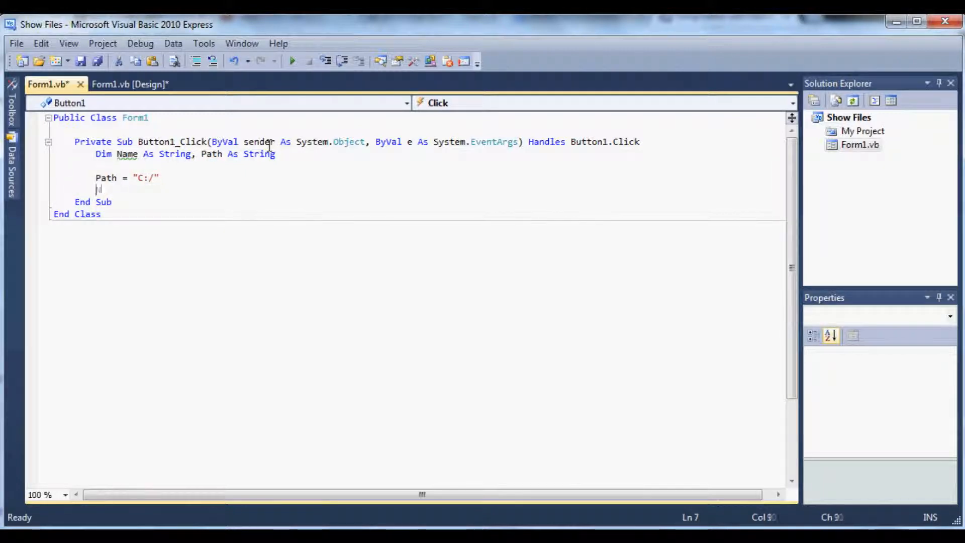
Assign Name = Dir(Path, vbHidden Or vbSystem Or vbNormal) after setting Path to "C:/".
text(Name = Dir()
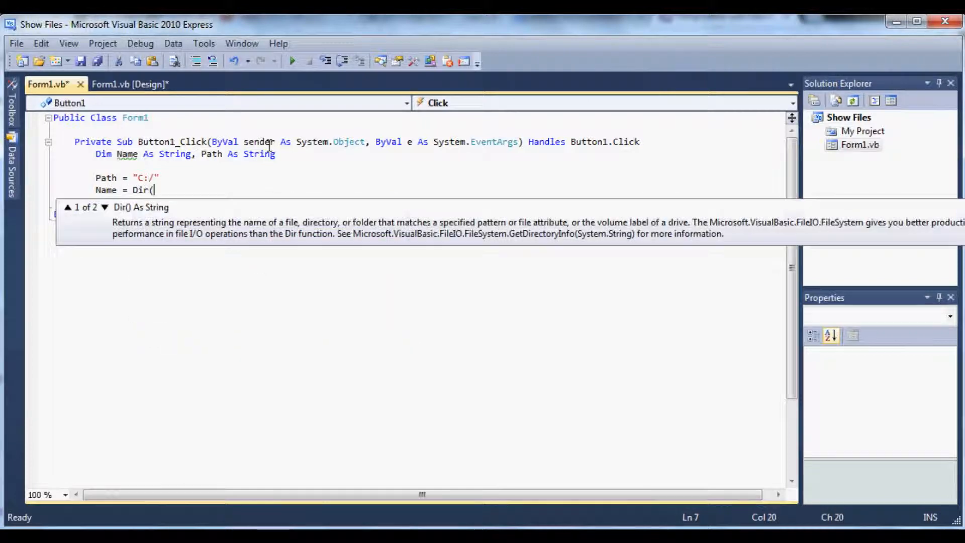
text(Path,)
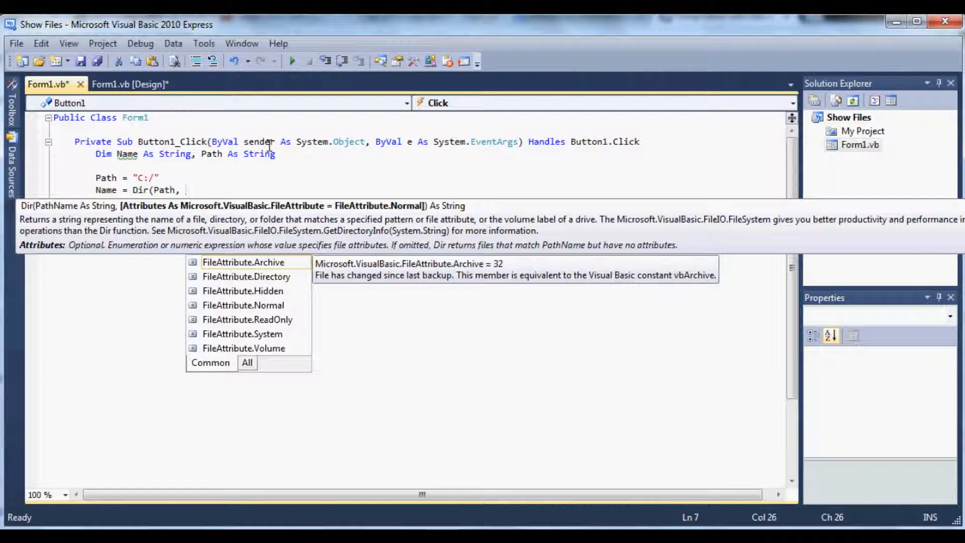
text(vbhidden or)
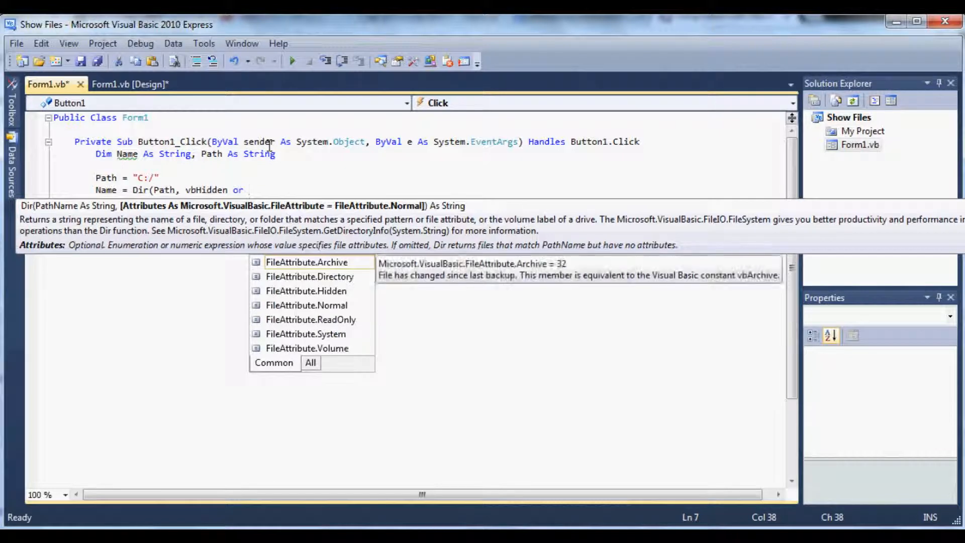
text(vbsystem or)
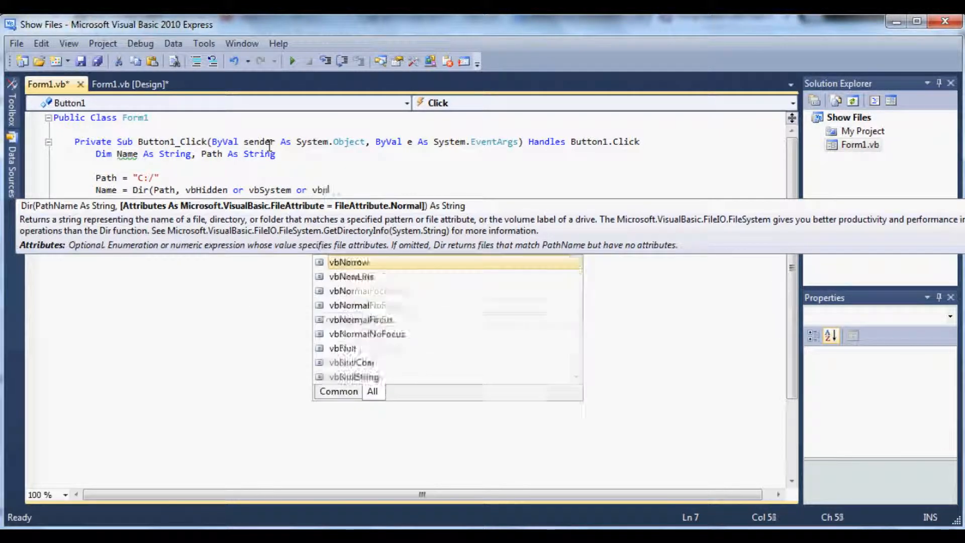
text(vbNormal))
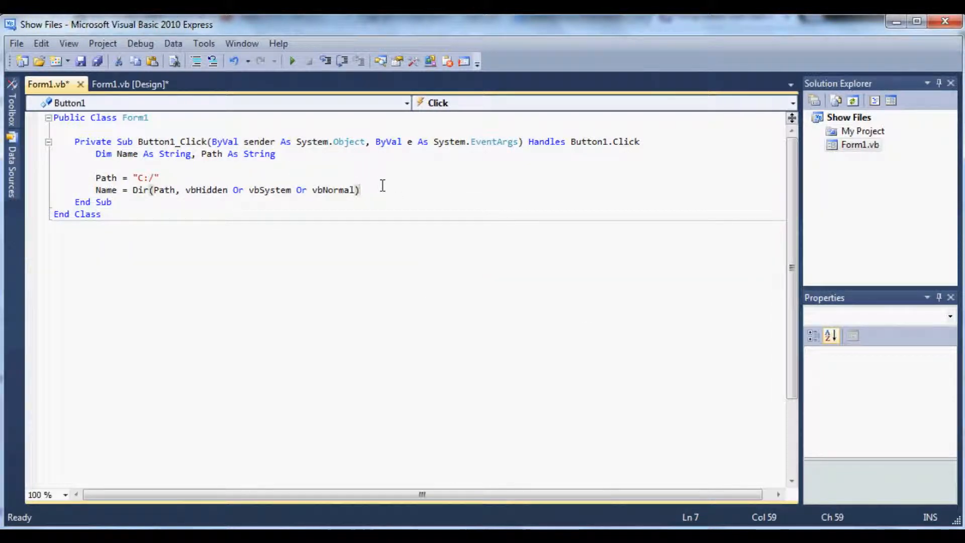
Write a Do While Name <> "" loop that adds Path & Name to ListBox1.Items.
text(do while)
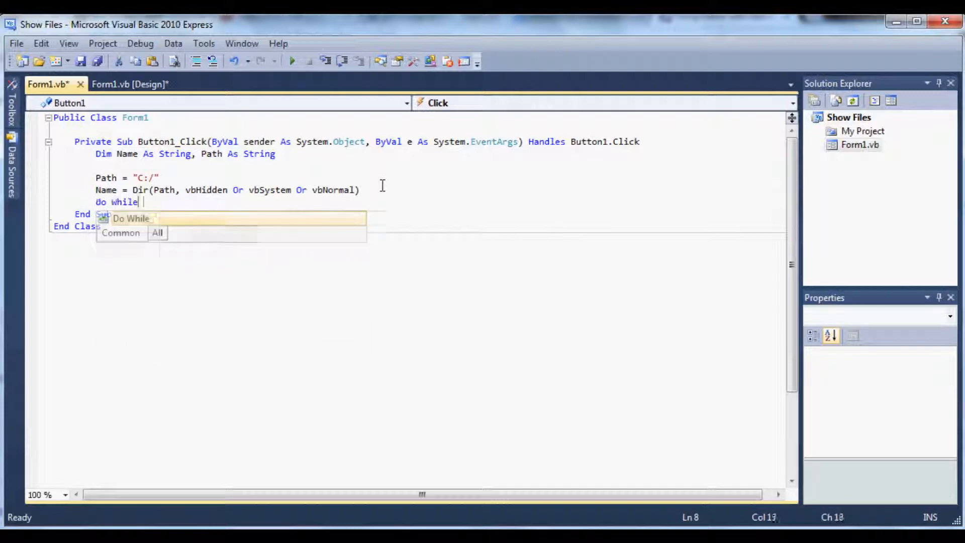
text(Name <>)
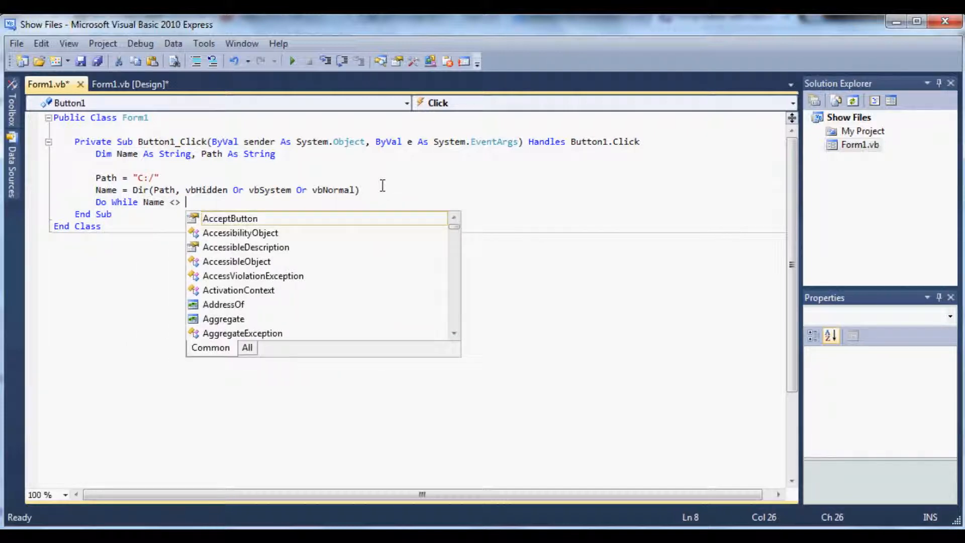
text("")
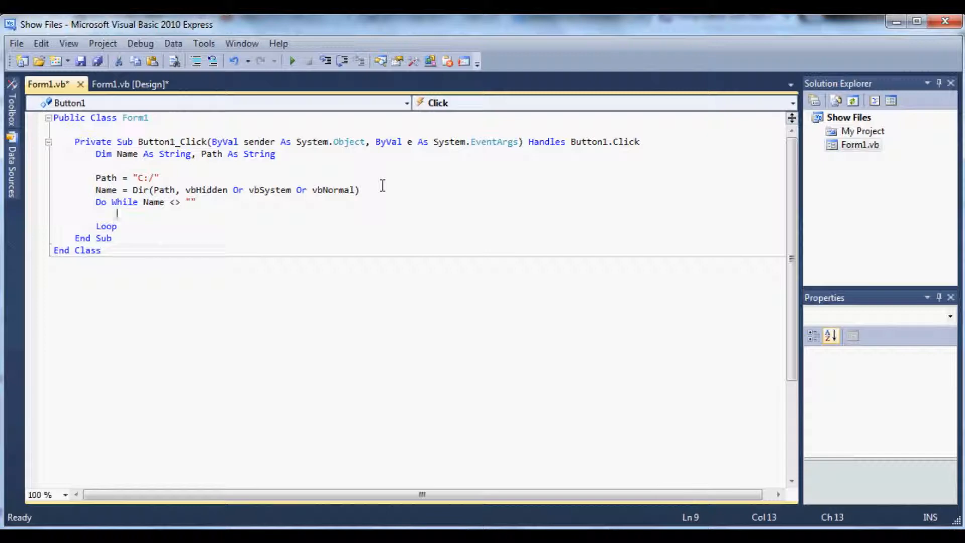
text(ListBox1.)
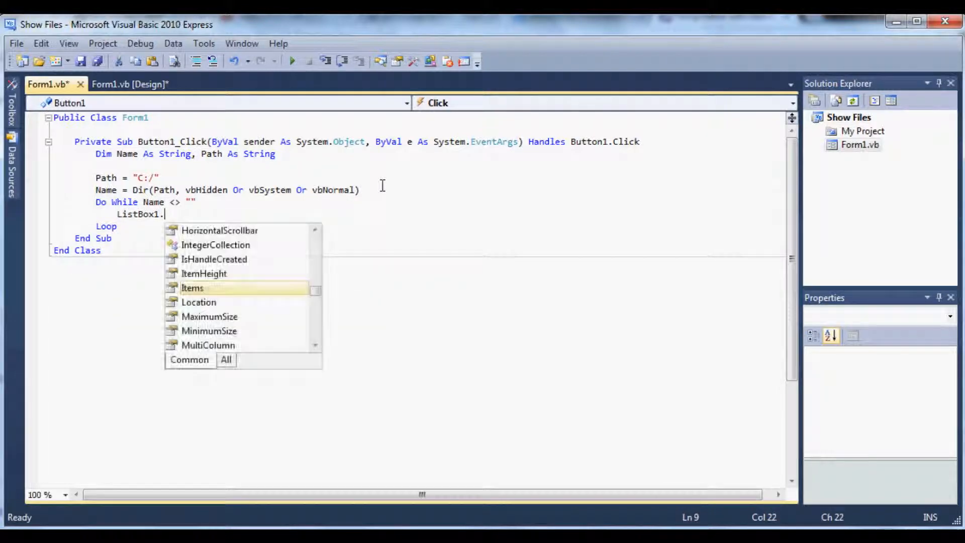
text(Items.add)
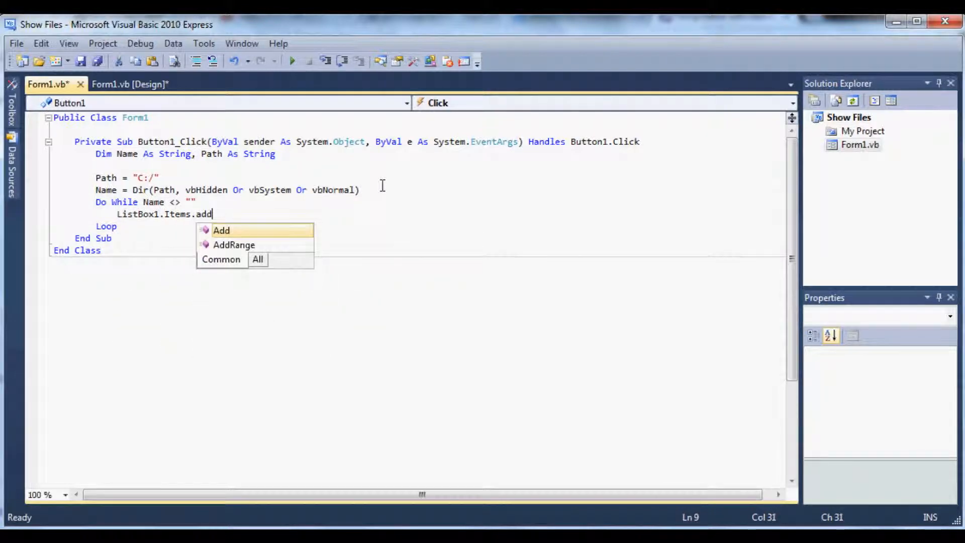
text((Path)
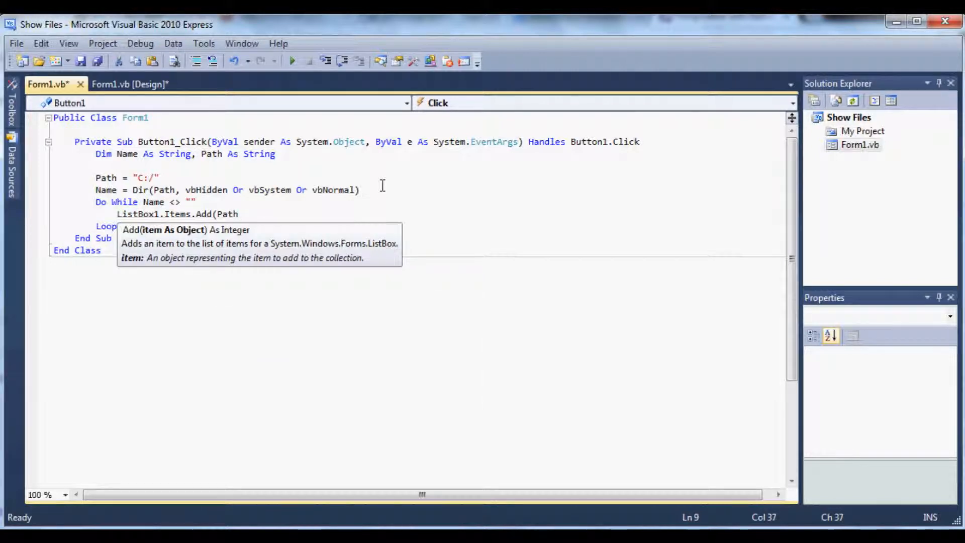
text(&)
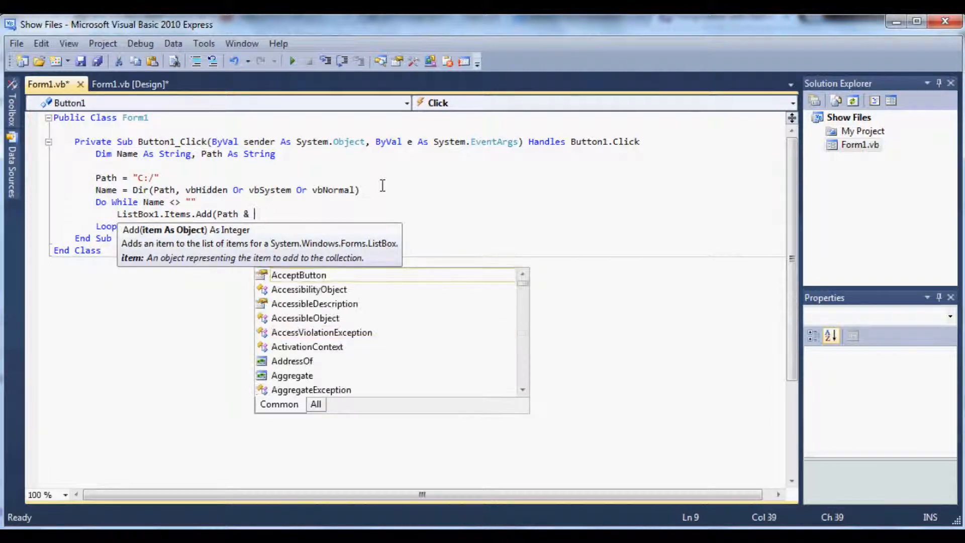
text(Name))
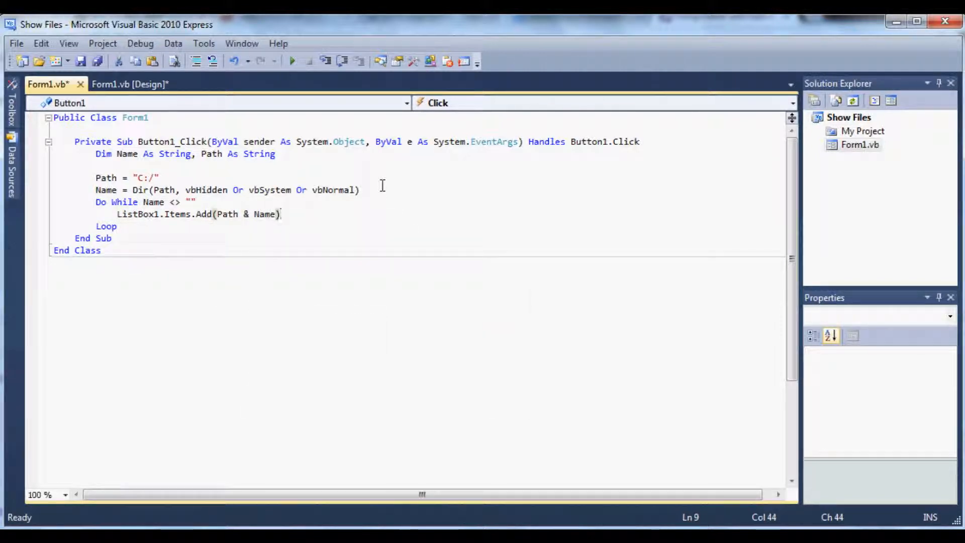
Inside the loop, fetch the next entry with Name = Dir().
key(enter)
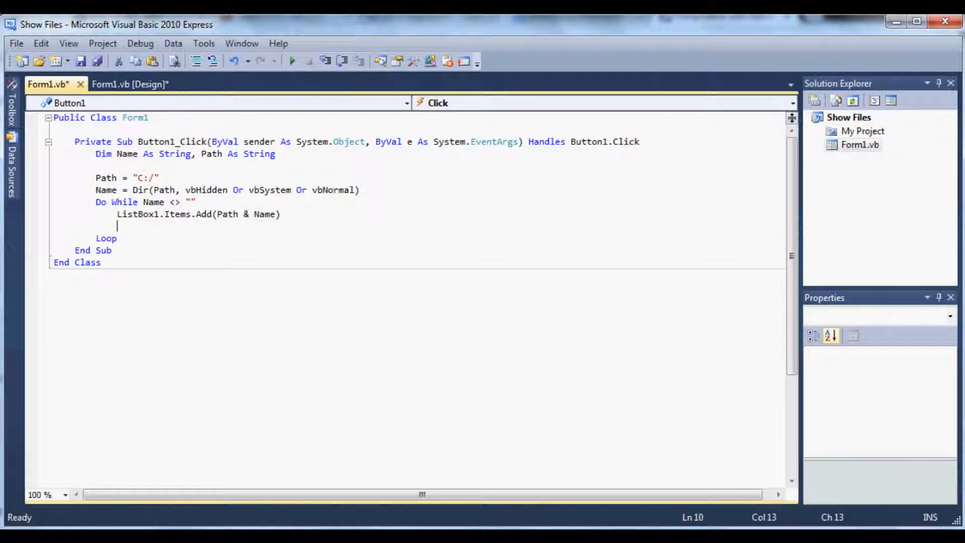
text(Name = d)
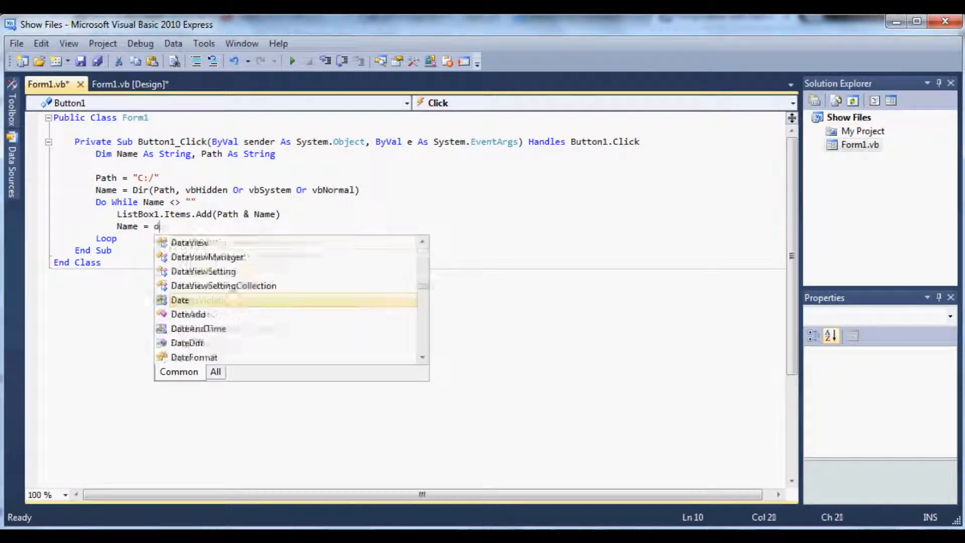
text(Dir())
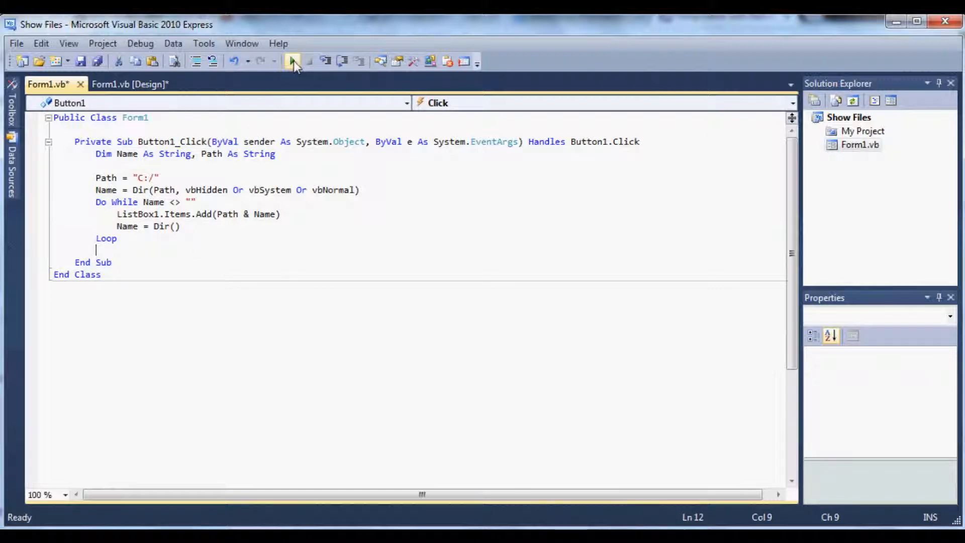
Start debugging and use the Show Files button to list the C: root entries.
click(292, 61)
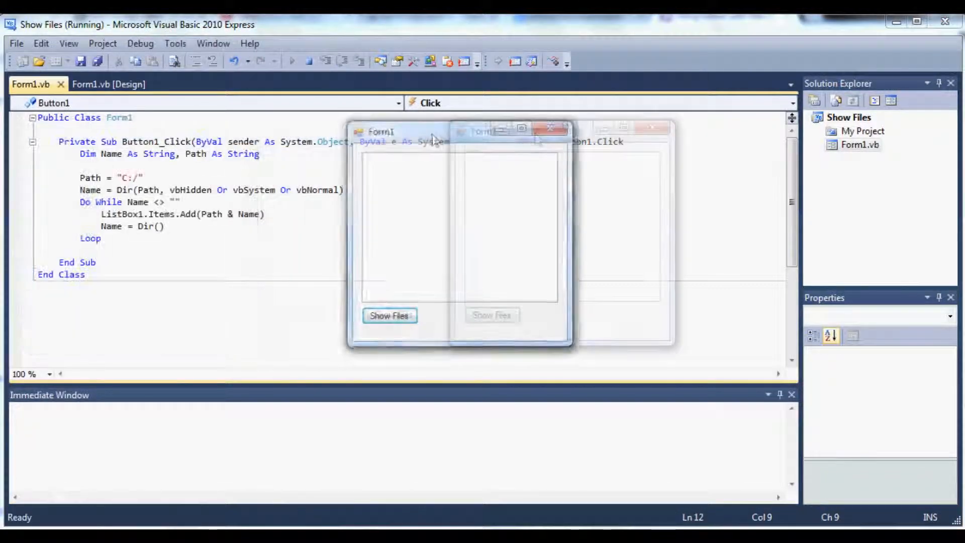
click(389, 316)
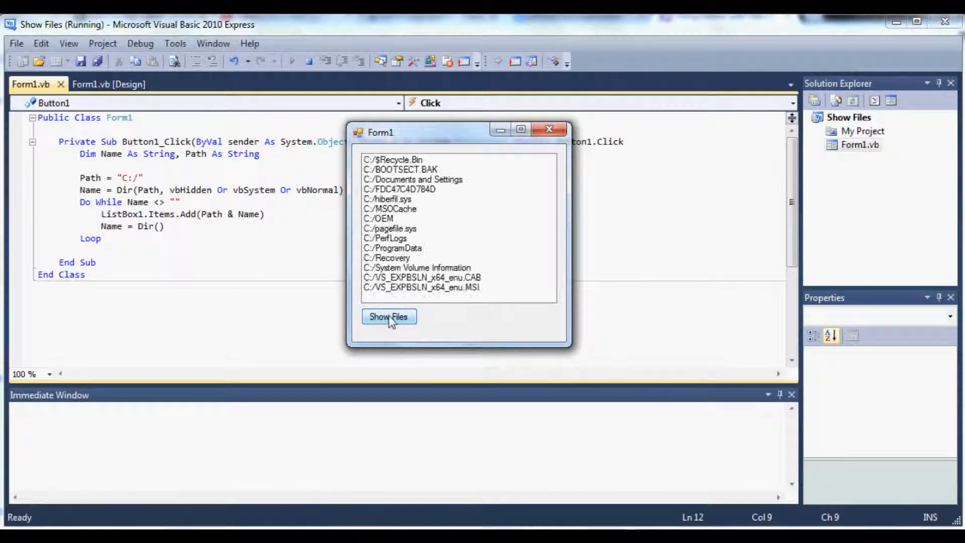
click(417, 267)
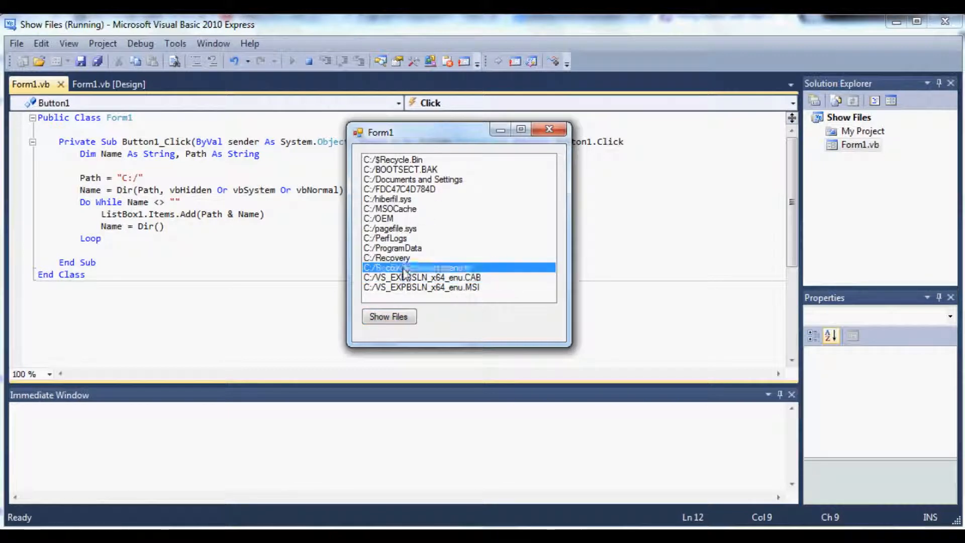
click(387, 199)
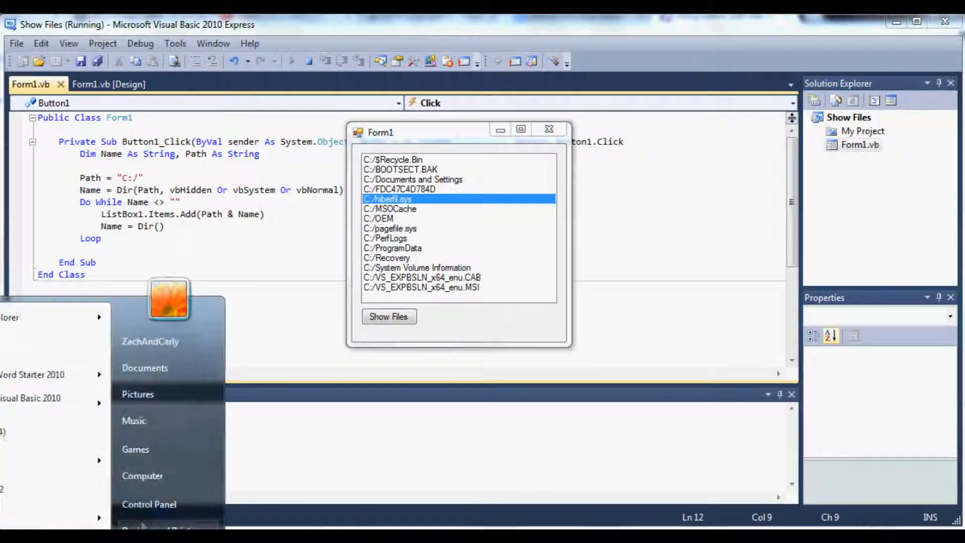
Open Acer (C:) from Computer and match its installer file with the form's list entries.
click(142, 475)
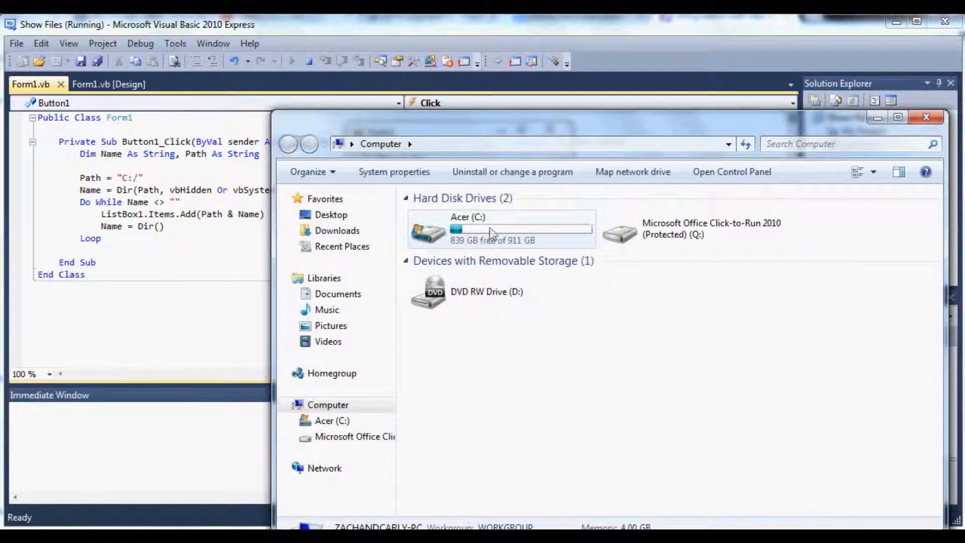
double_click(469, 216)
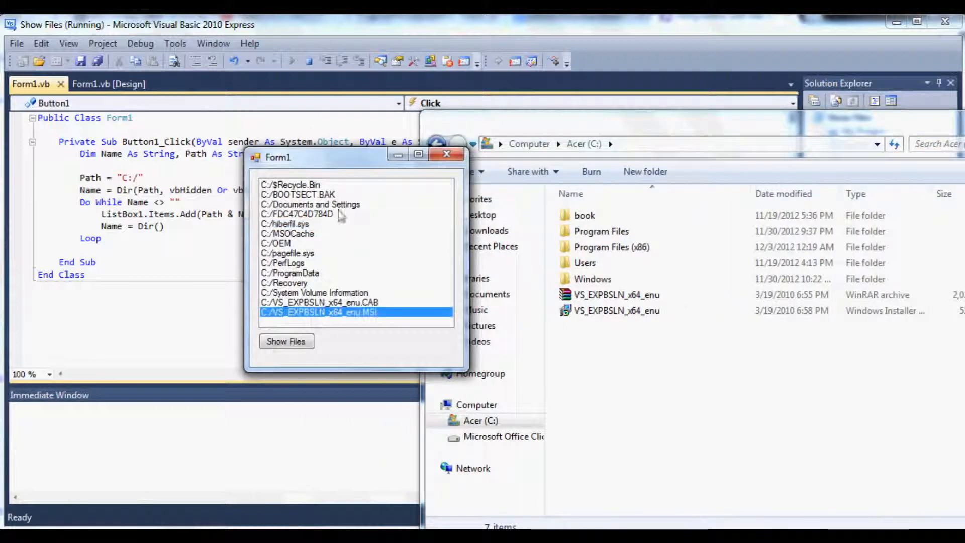
click(297, 214)
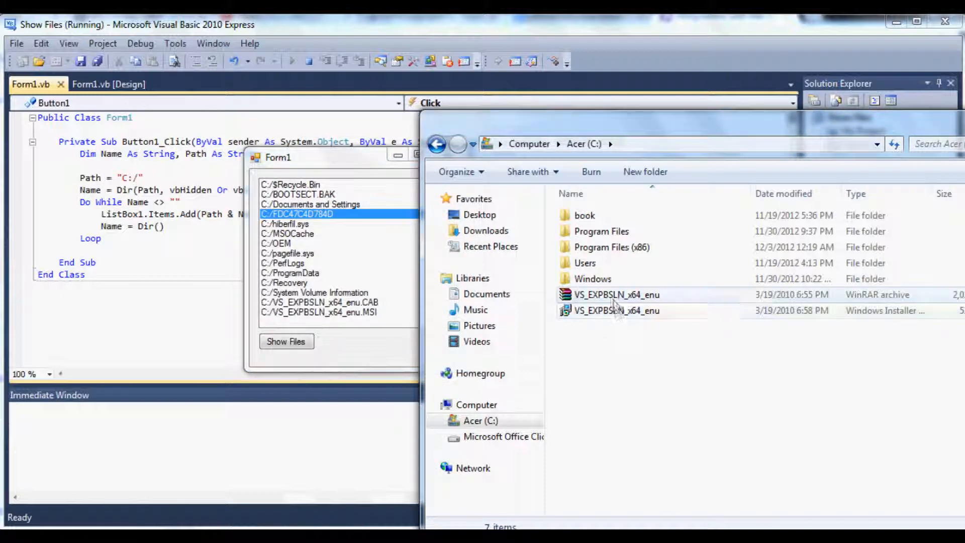
click(615, 310)
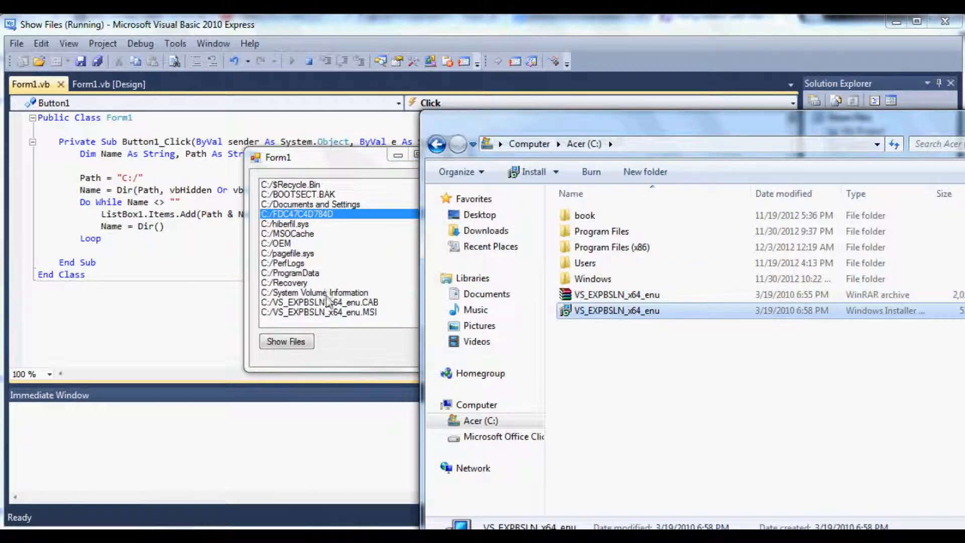
click(319, 312)
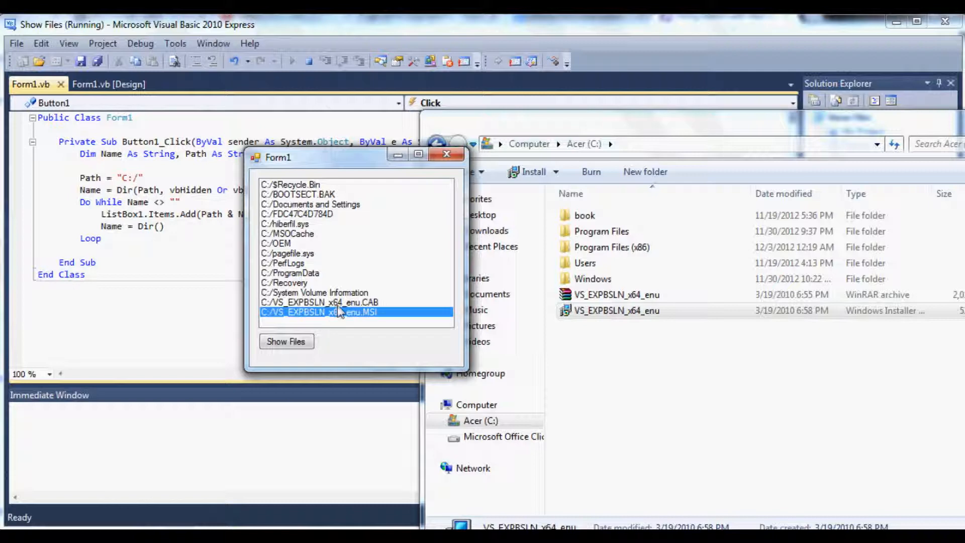